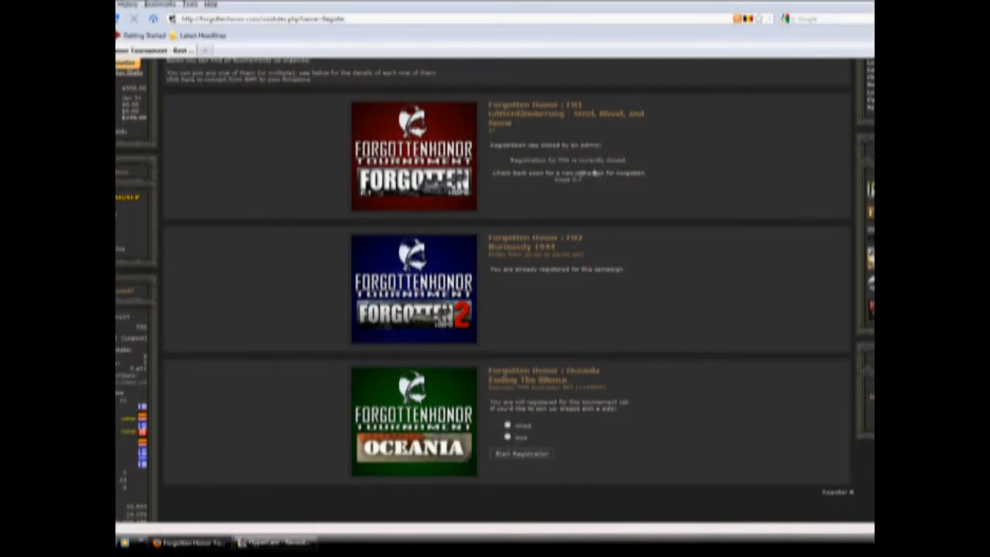
mouse_move(648, 354)
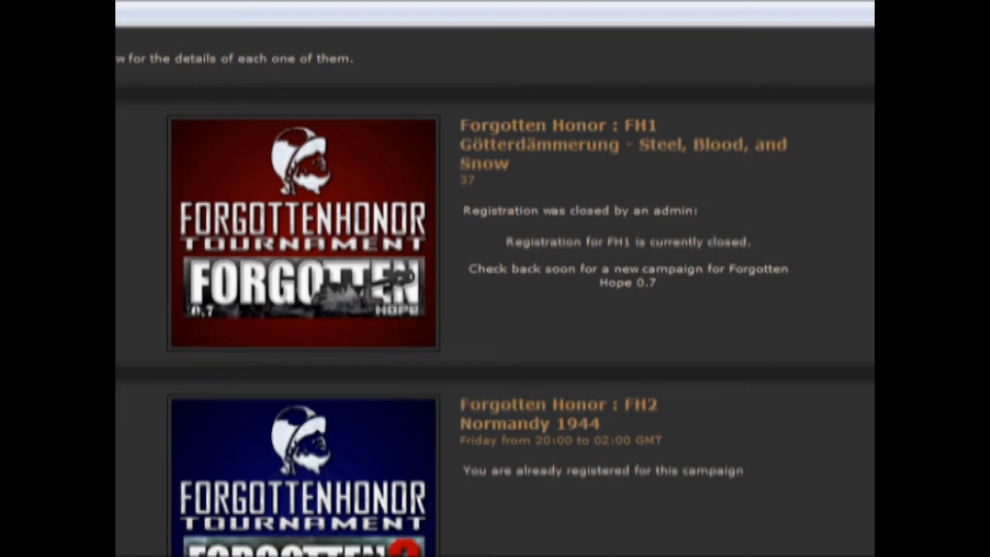
Choose the Allied side for the Oceania tournament and begin registration
scroll(down, 3)
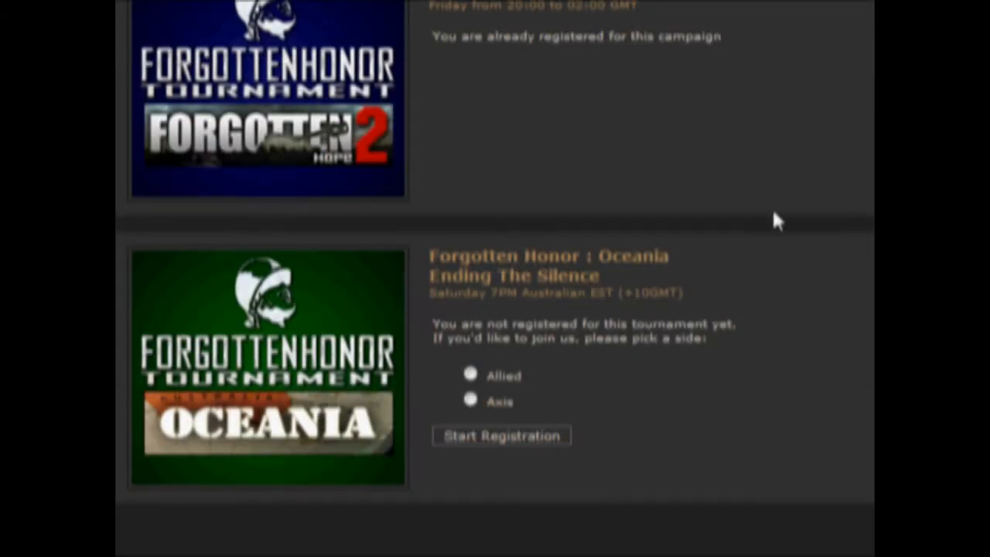
click(470, 375)
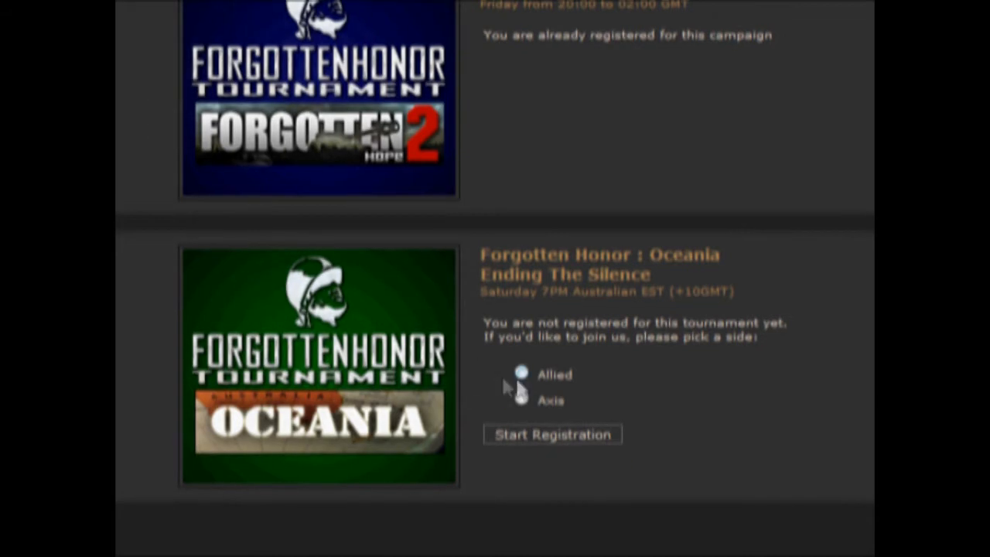
click(522, 374)
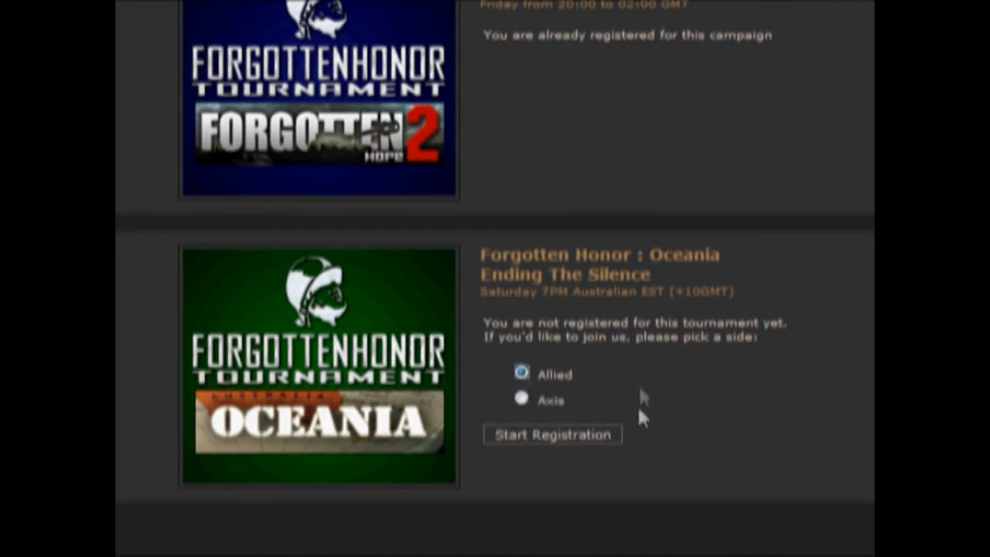
click(552, 434)
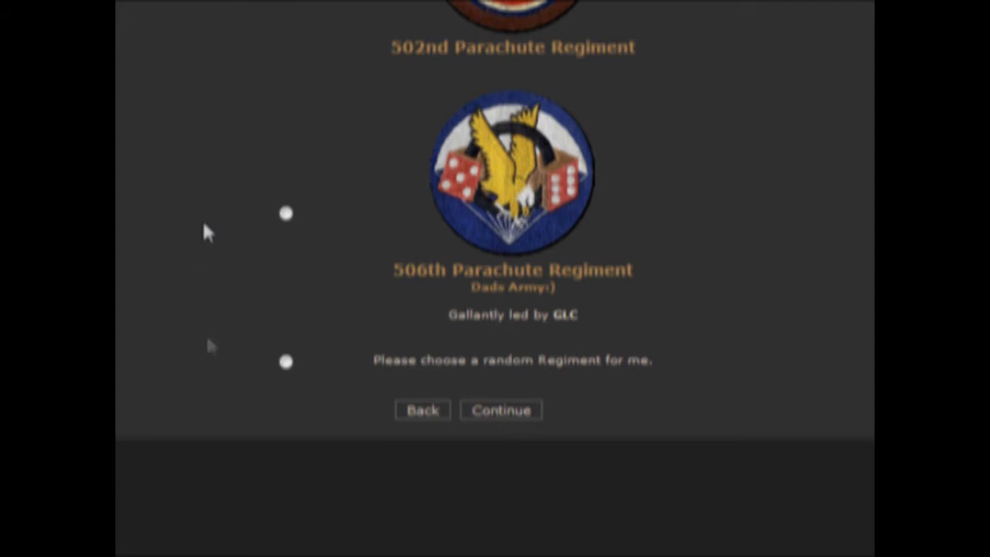
Select the 506th Parachute Regiment for the Oceania registration
click(287, 213)
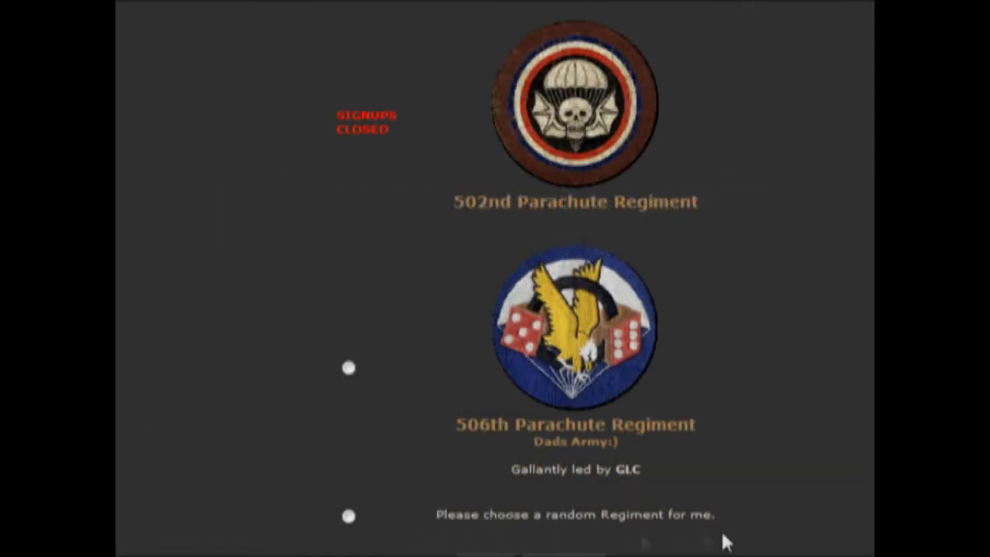
mouse_move(444, 549)
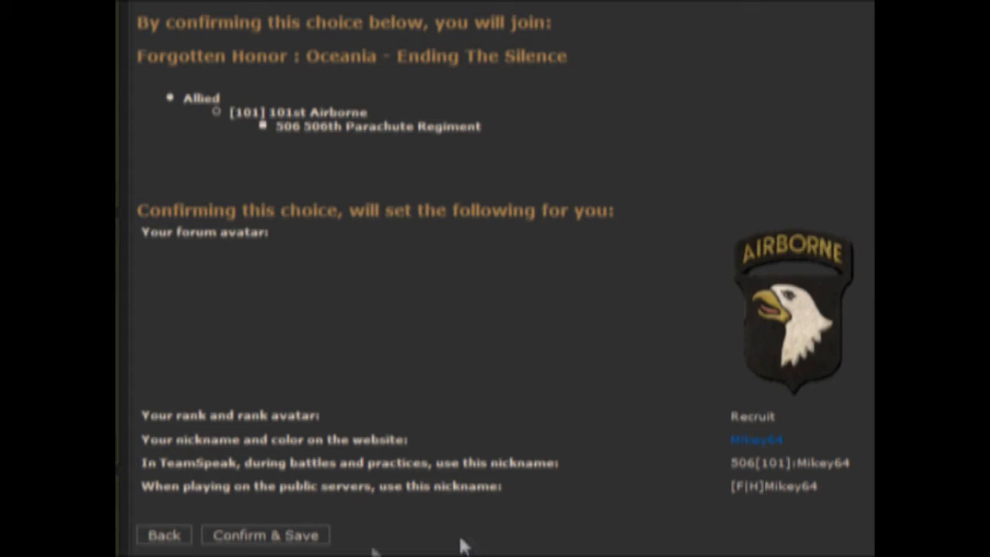
mouse_move(220, 549)
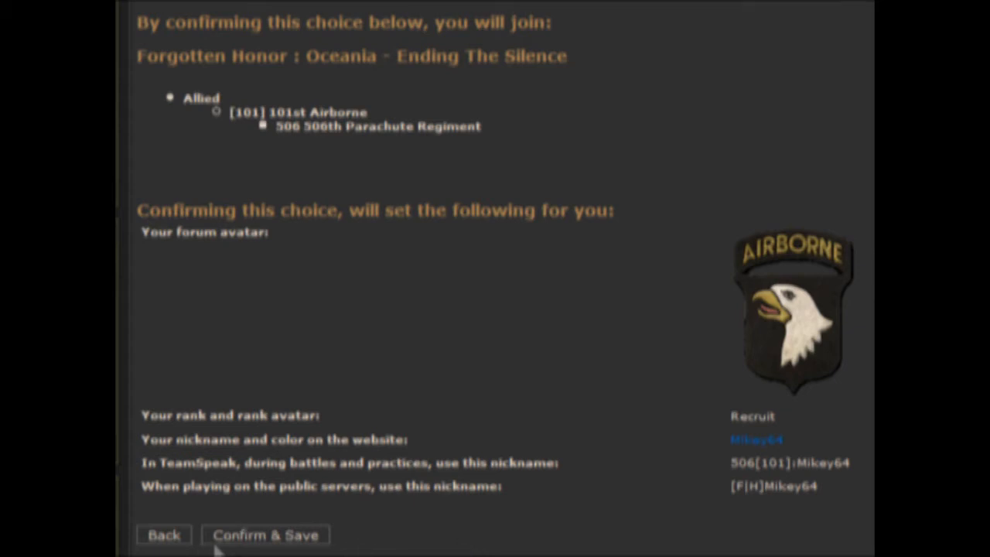
mouse_move(267, 542)
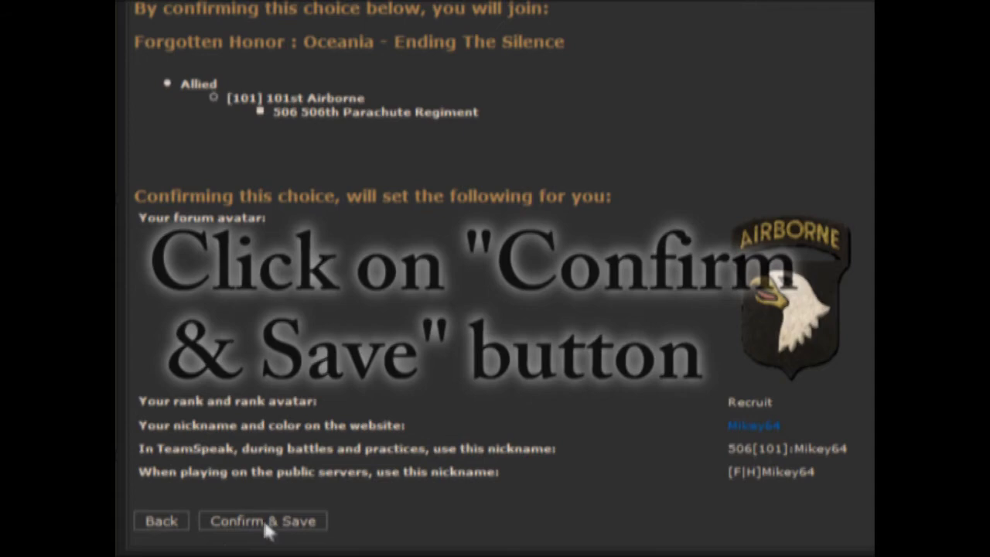
Save the regiment registration and scroll the forum index down to Public Forums
click(262, 519)
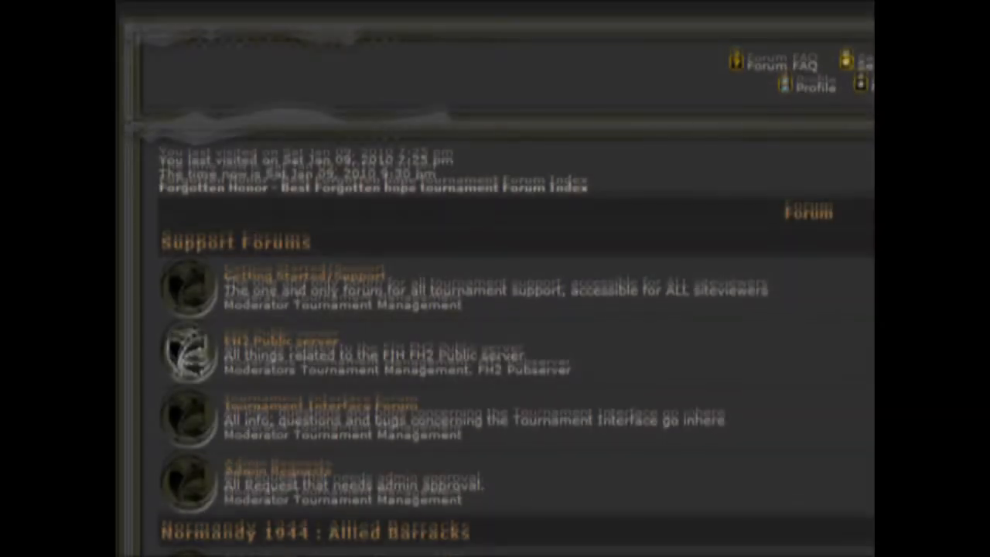
scroll(down, 3)
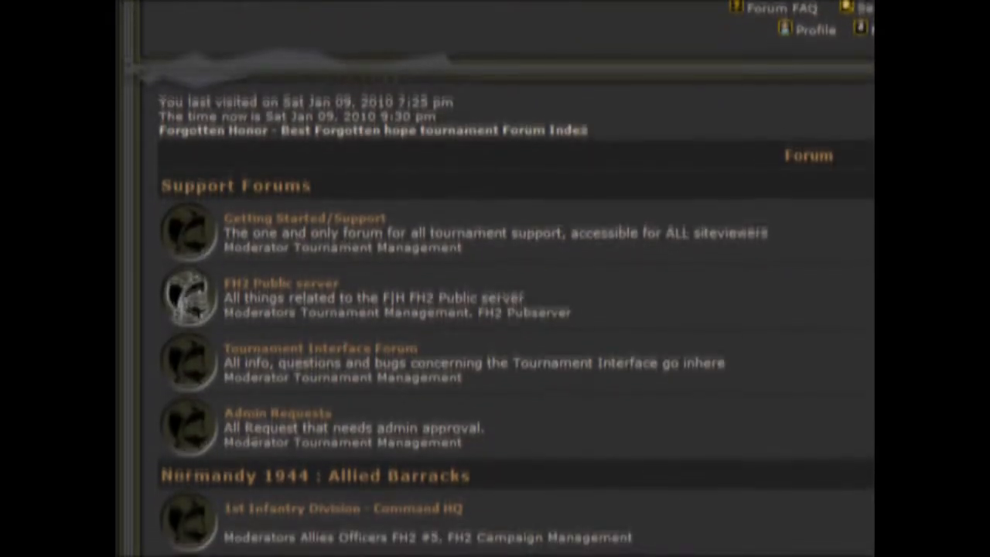
scroll(down, 3)
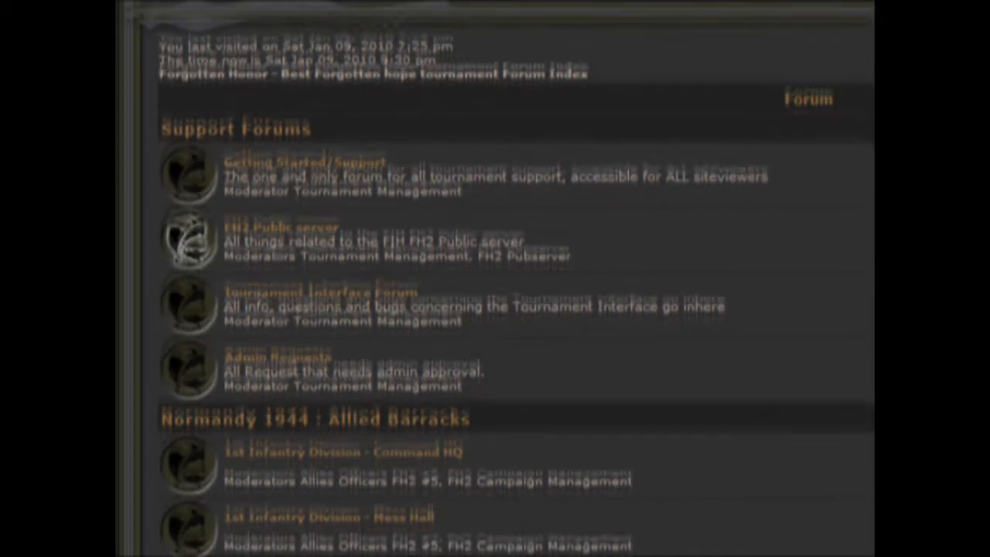
scroll(down, 3)
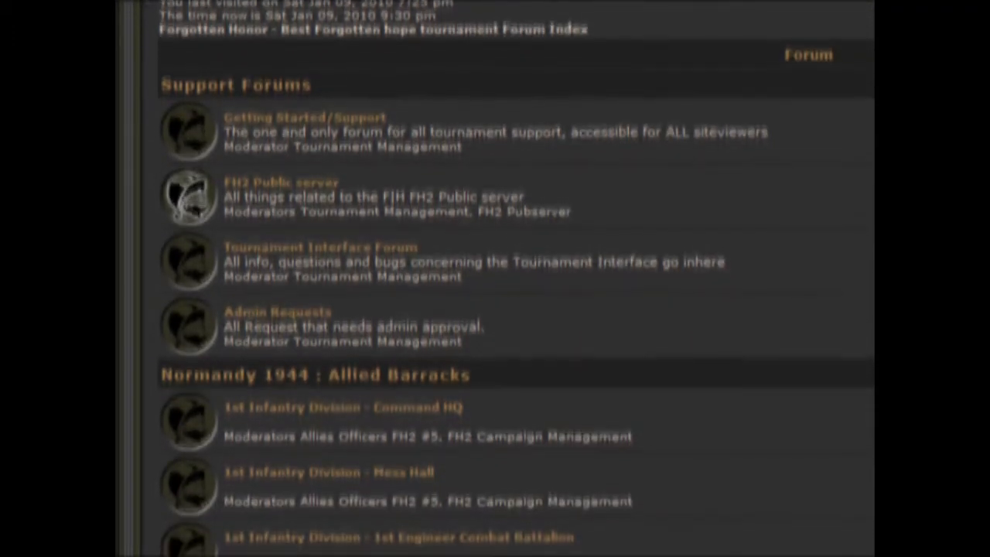
scroll(down, 3)
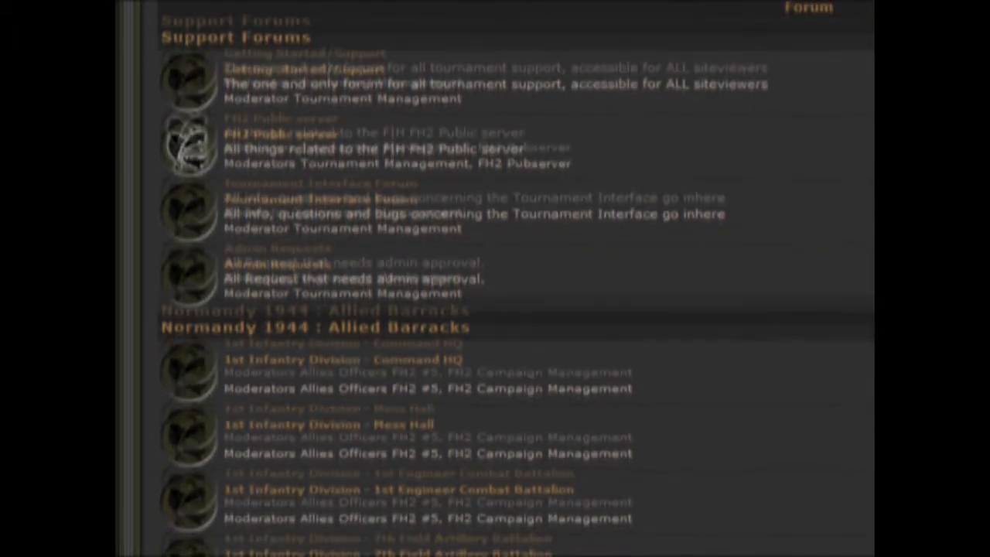
scroll(down, 3)
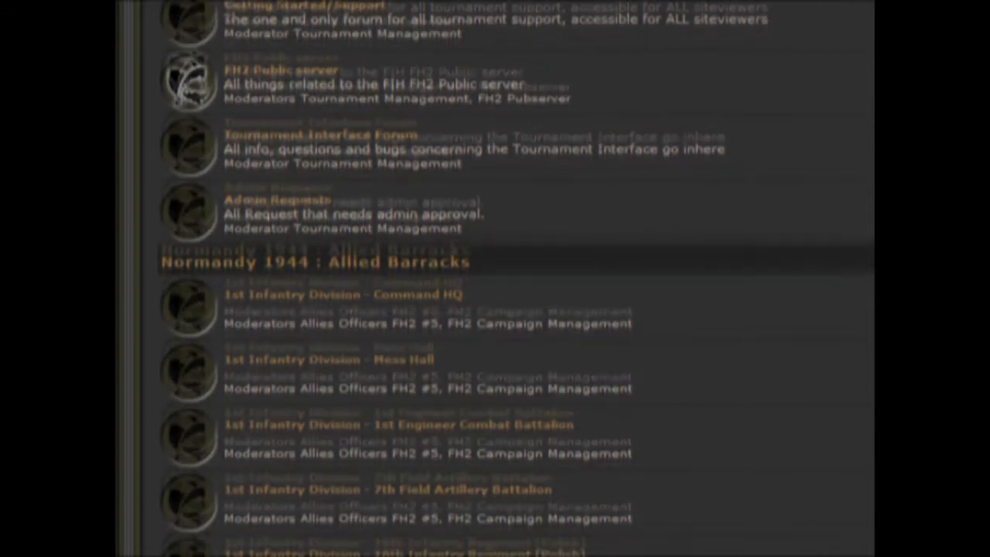
scroll(down, 3)
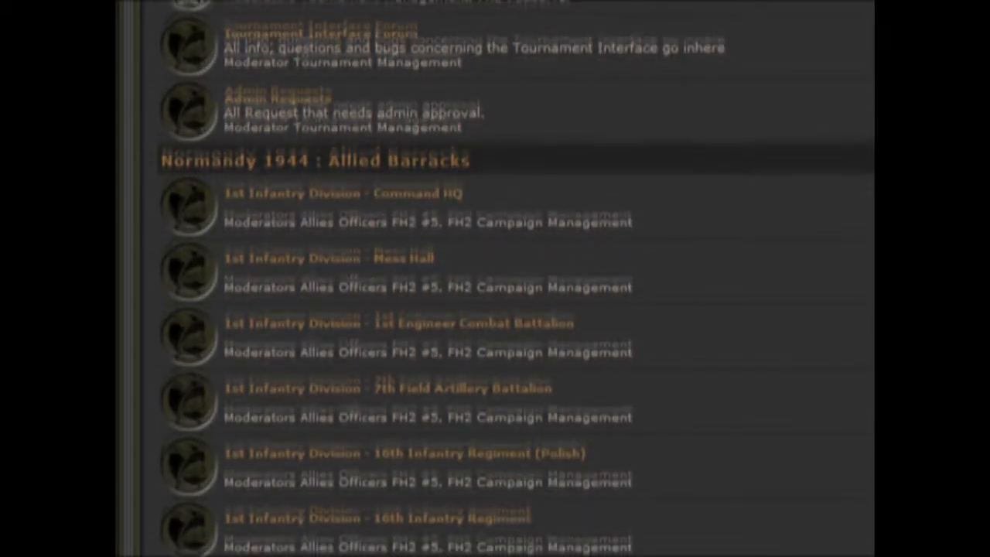
scroll(down, 3)
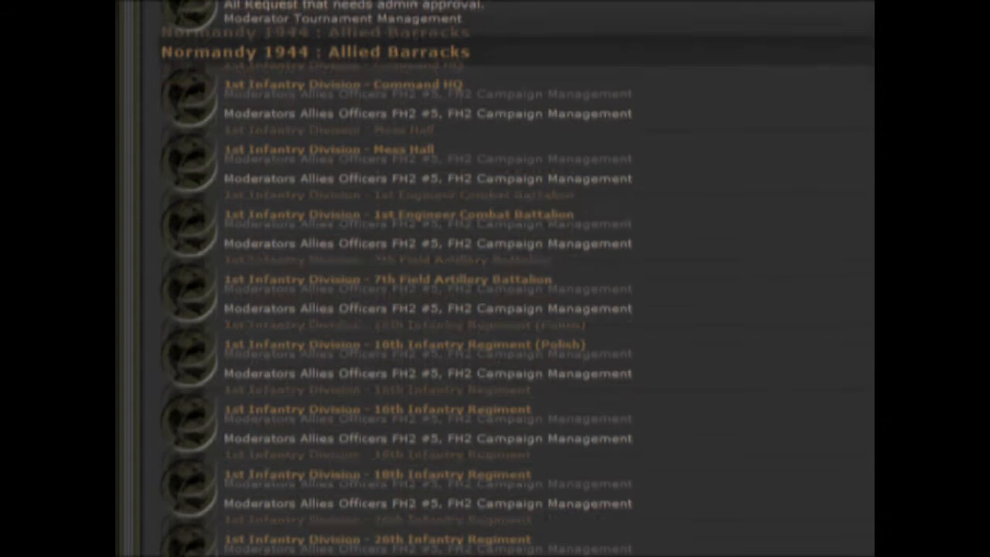
scroll(down, 3)
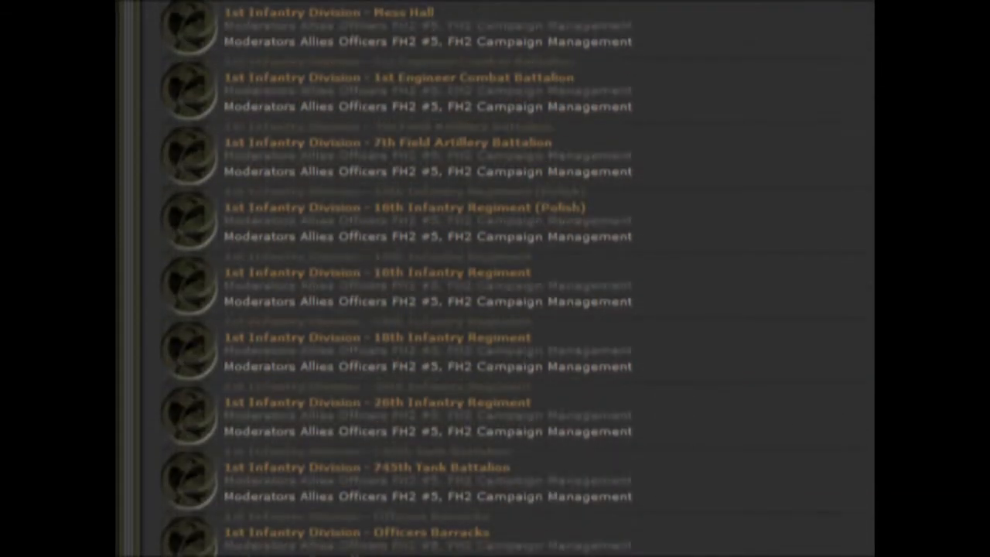
scroll(down, 3)
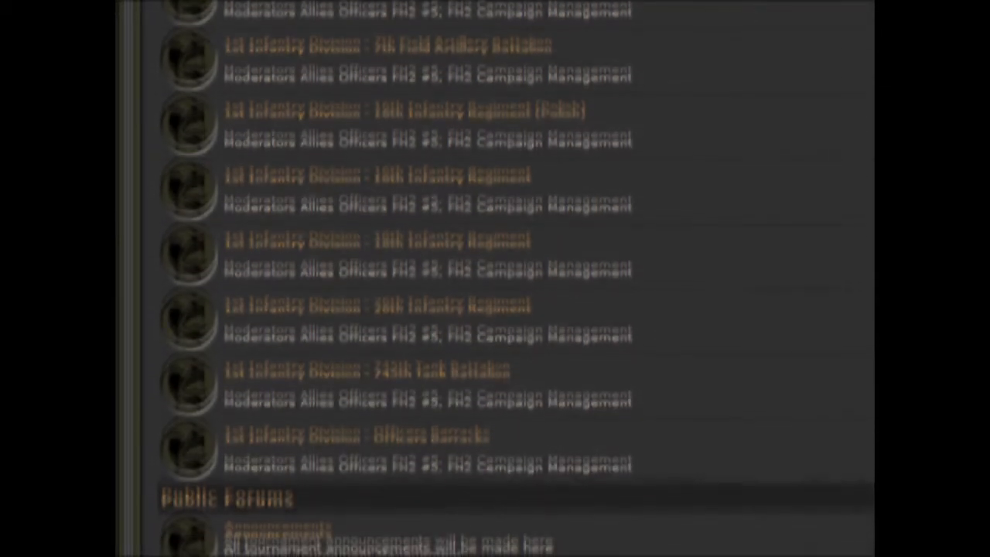
scroll(down, 3)
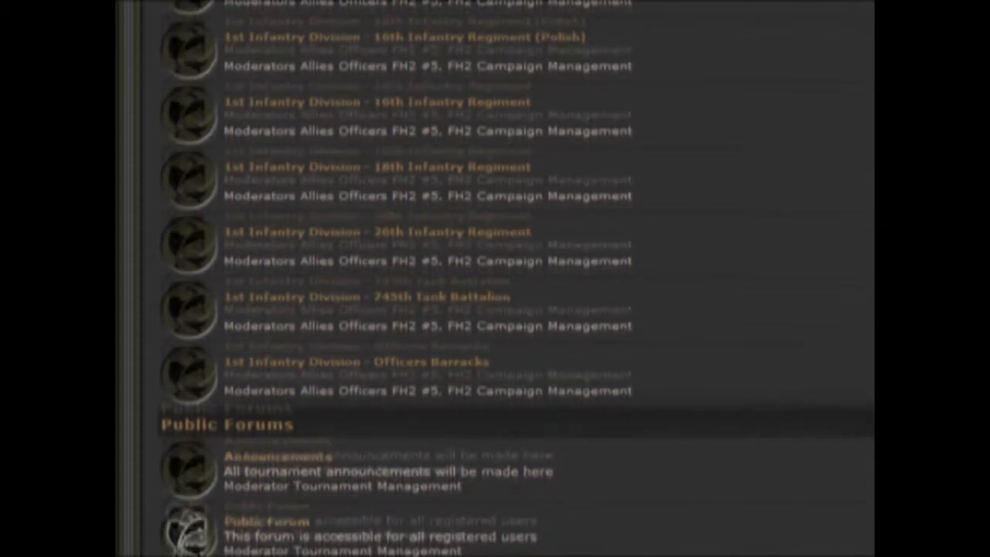
scroll(down, 3)
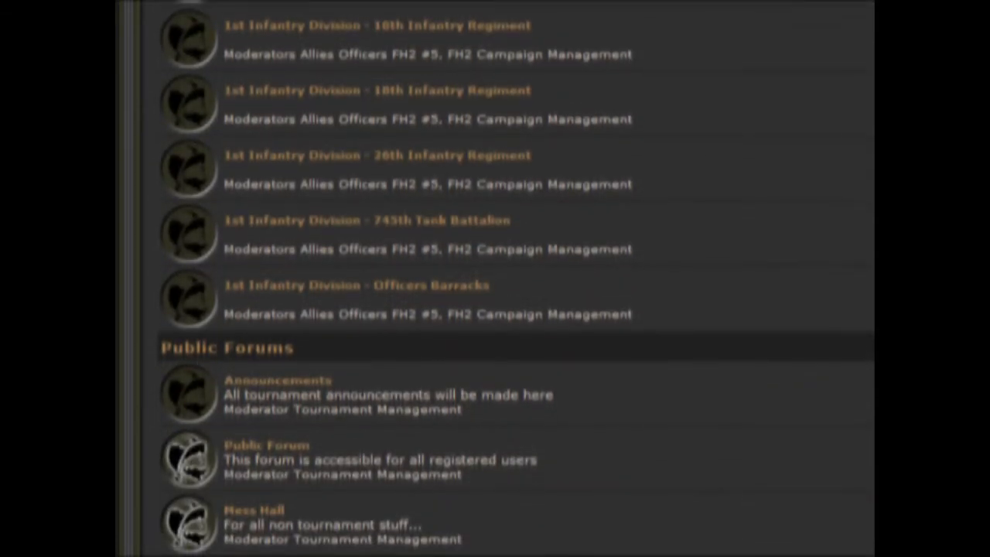
scroll(down, 3)
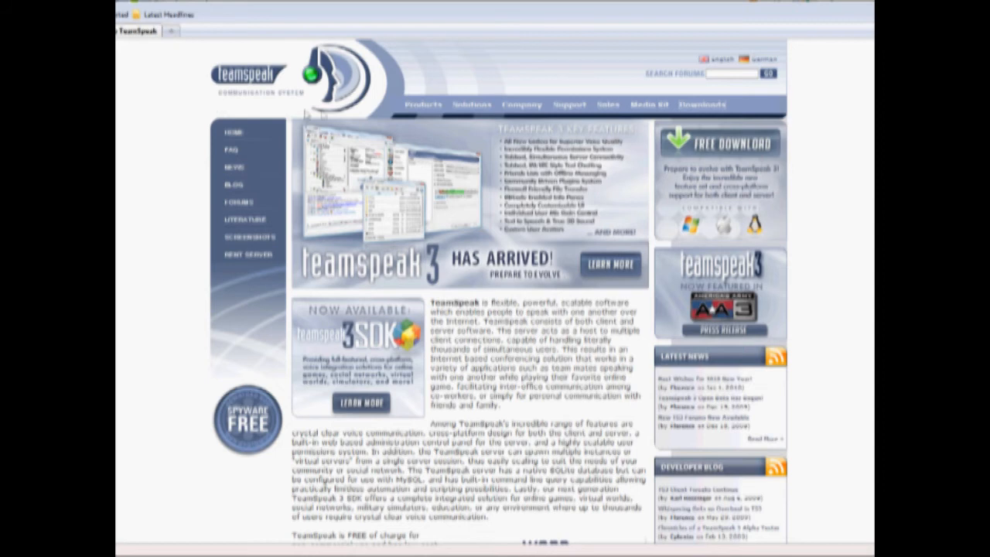
mouse_move(657, 84)
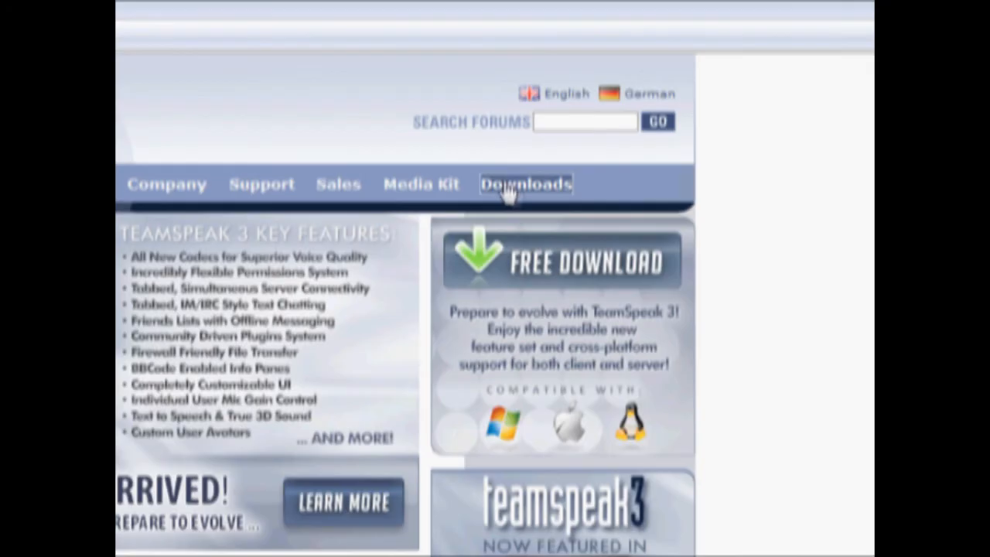
Download the Windows 64-bit TeamSpeak 3 client from the Downloads page
click(525, 184)
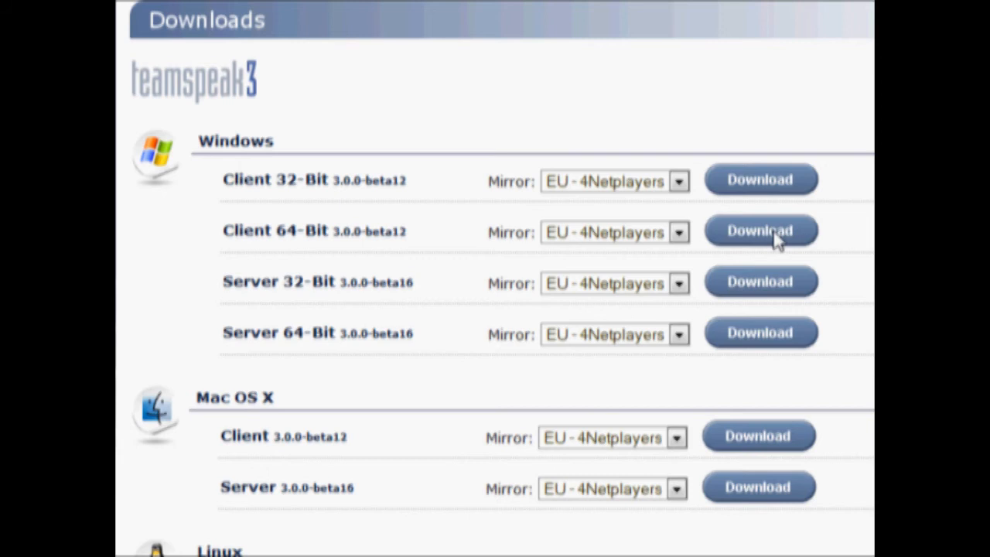
click(760, 230)
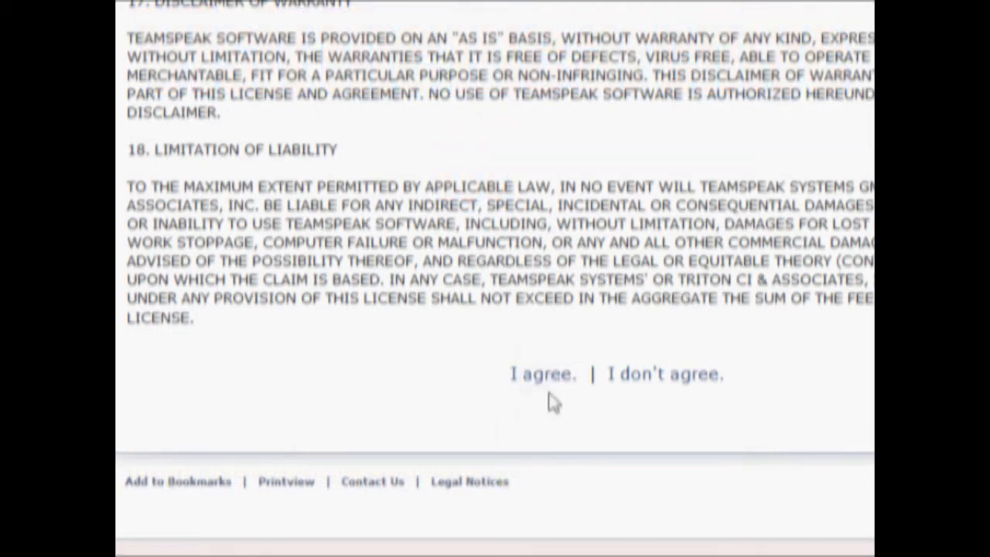
Accept the licence, then connect to the saved Forgotten Honor Server with a new nickname
click(542, 373)
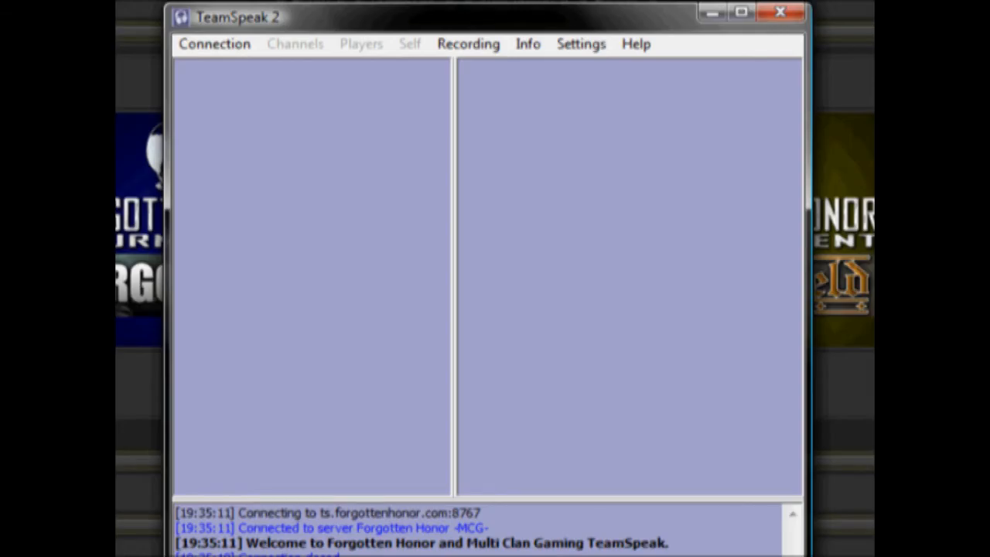
click(214, 43)
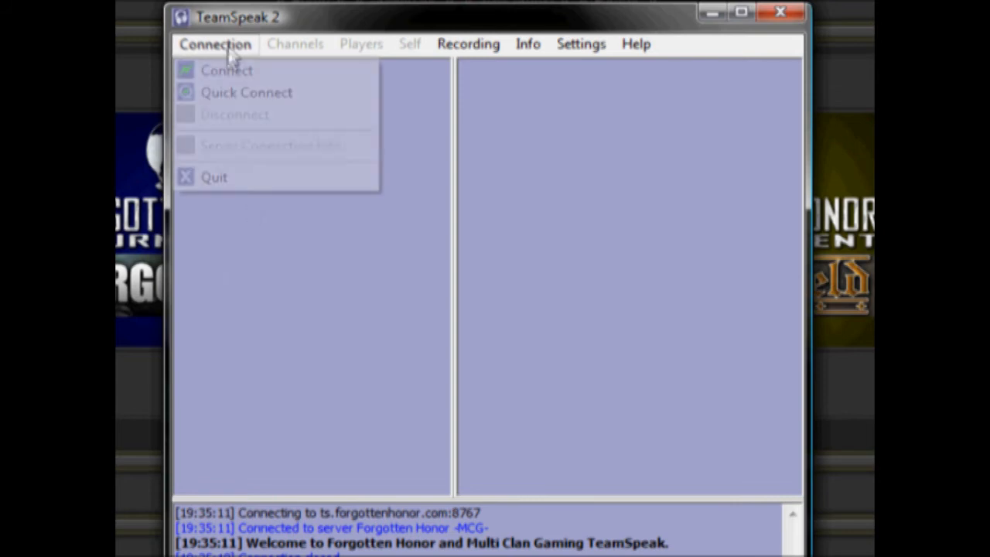
mouse_move(227, 70)
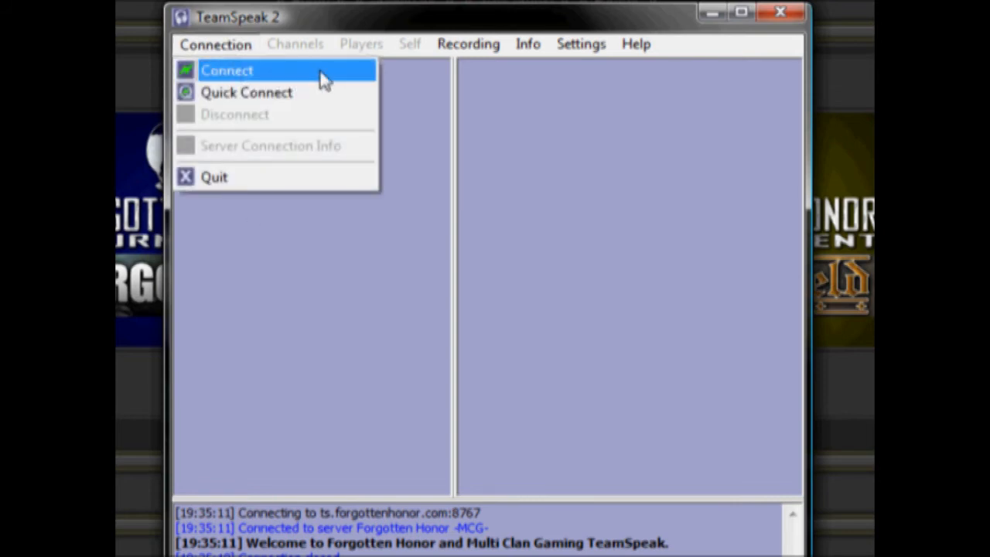
click(226, 70)
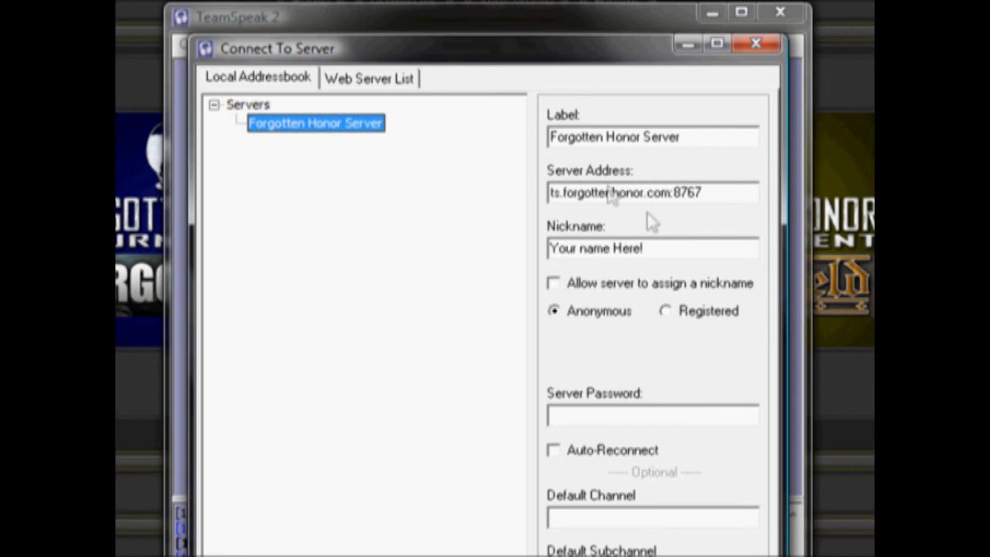
triple_click(595, 248)
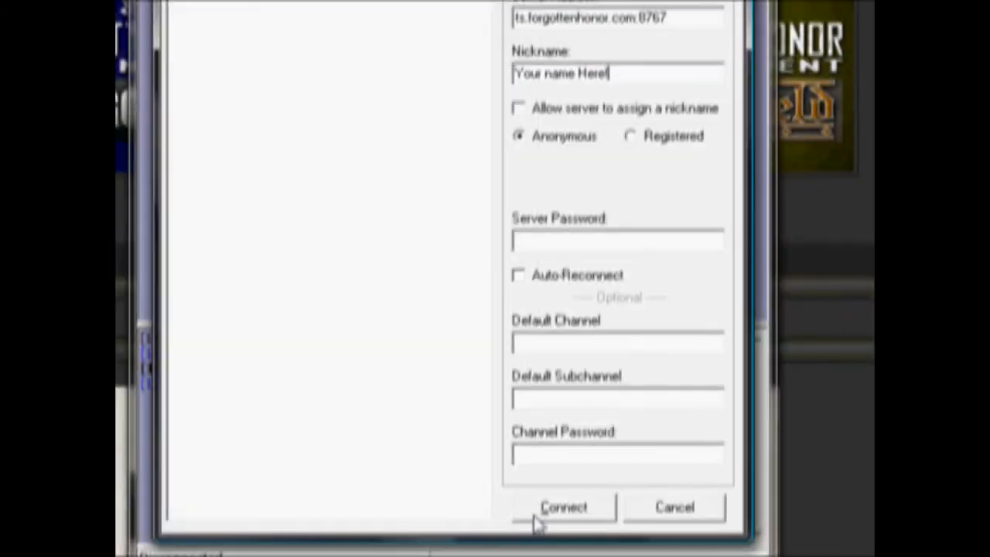
click(564, 507)
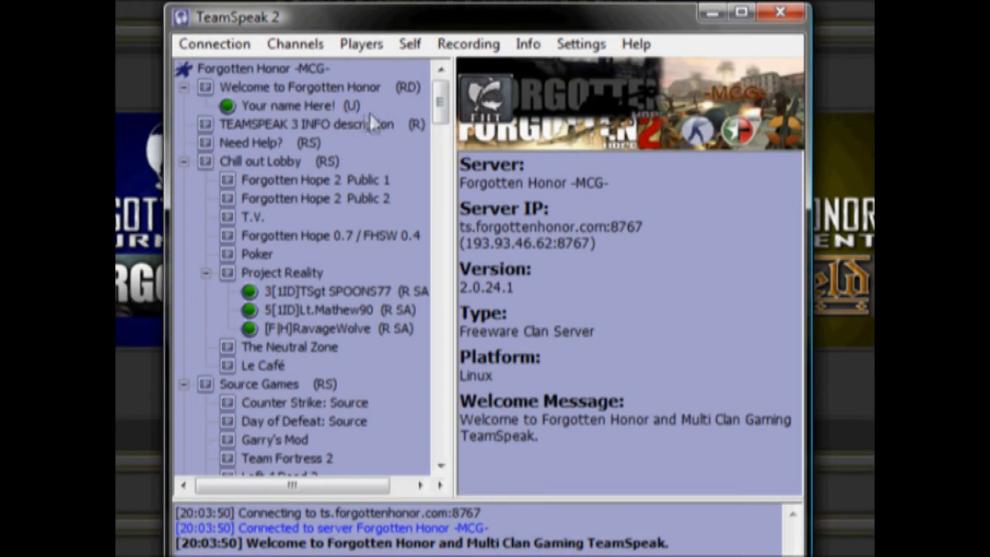
Register on the Forgotten Honor -MCG- server with login 'your nic' and a password
click(264, 68)
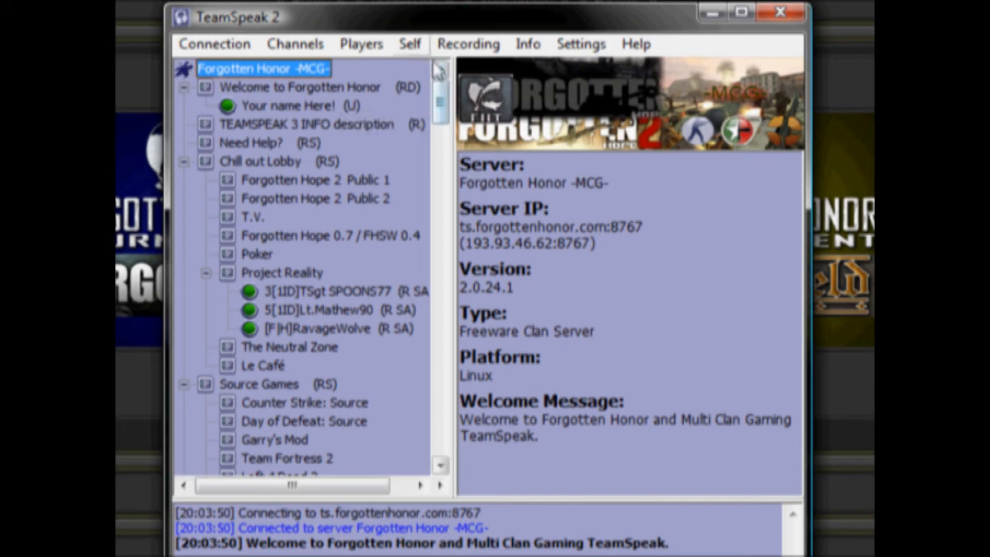
click(410, 43)
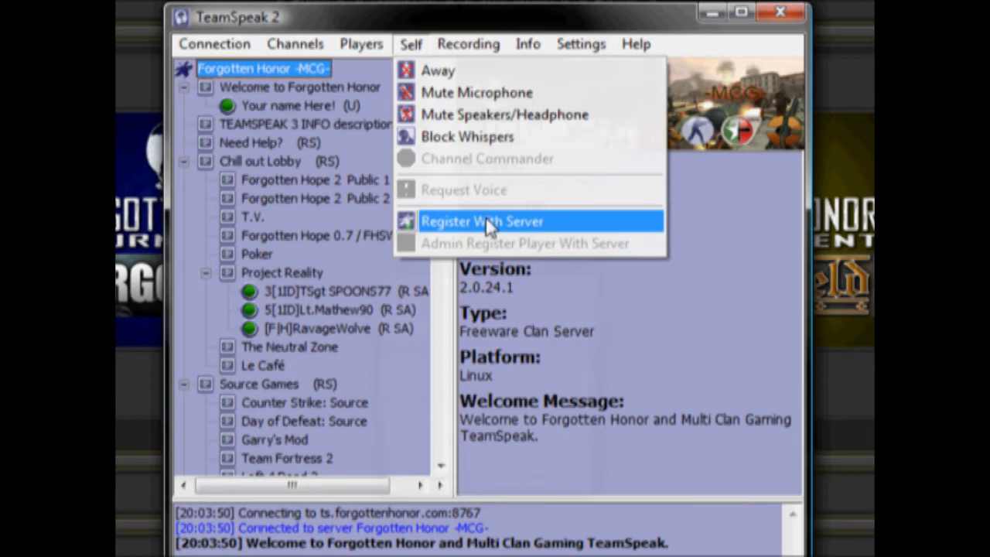
click(481, 220)
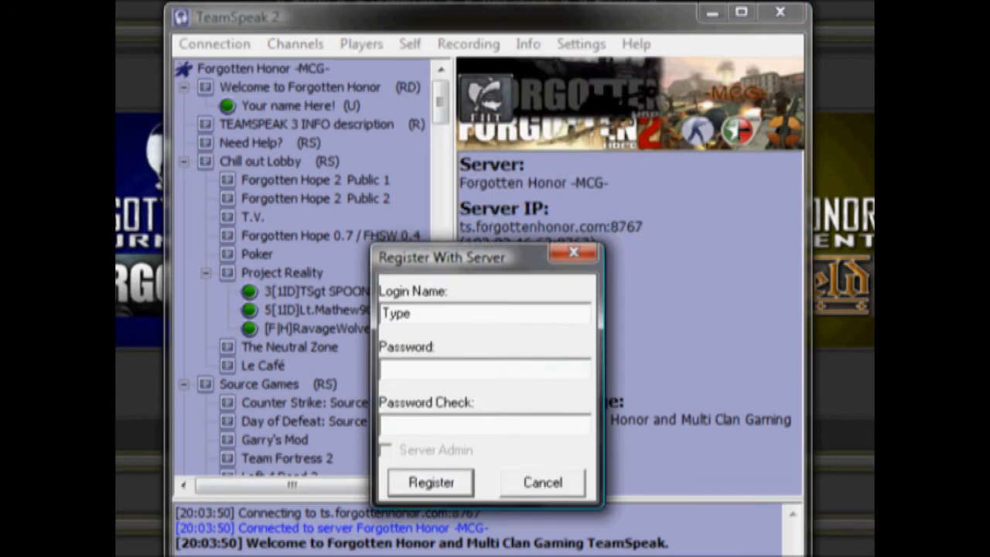
text(your nickname here!)
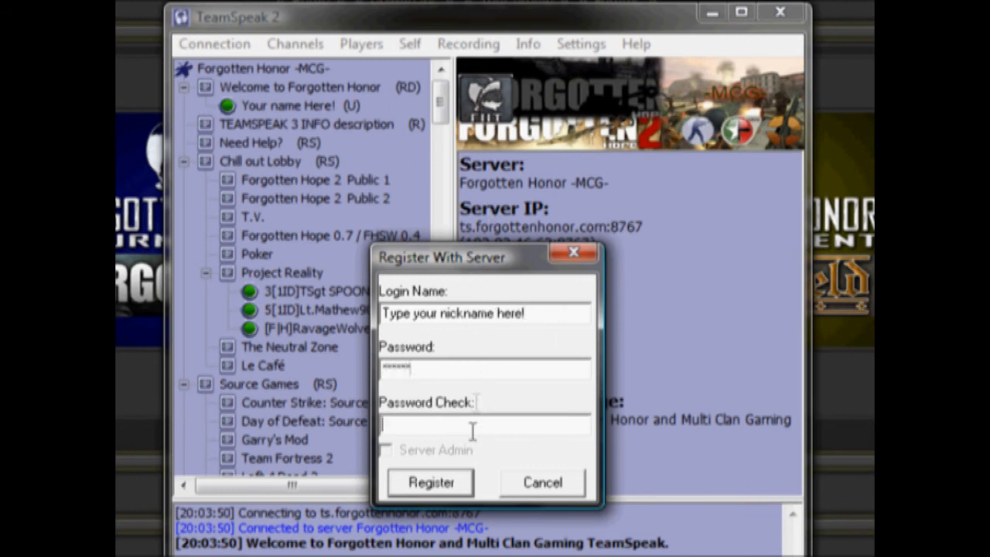
text(*****)
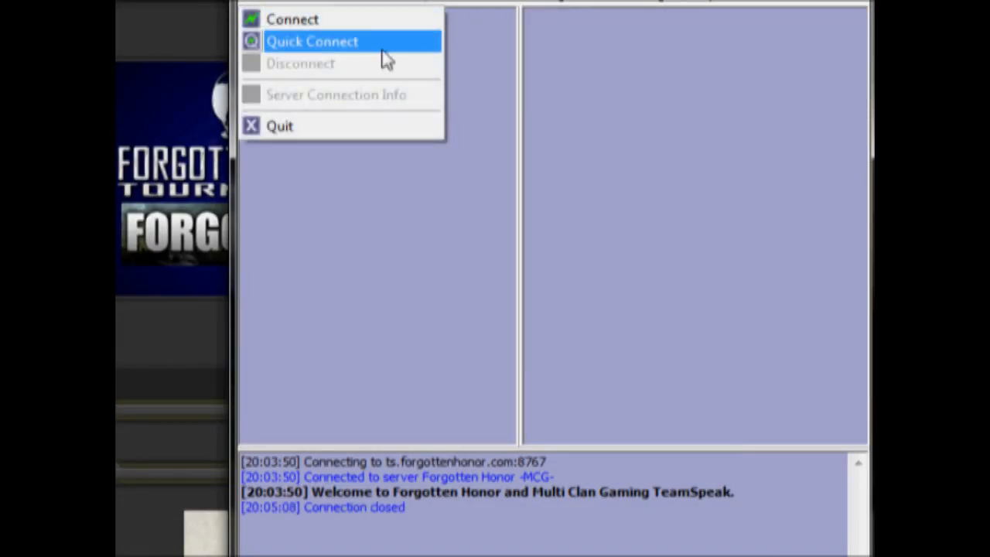
Quick-connect to ts.forgottenhonor.com:8767 with the clan-tagged nickname and password
click(312, 41)
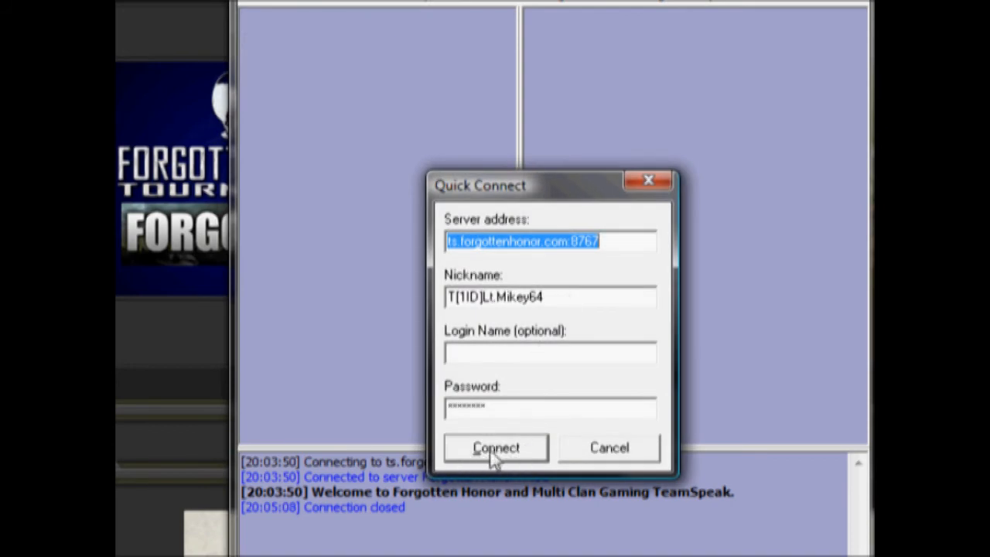
click(496, 447)
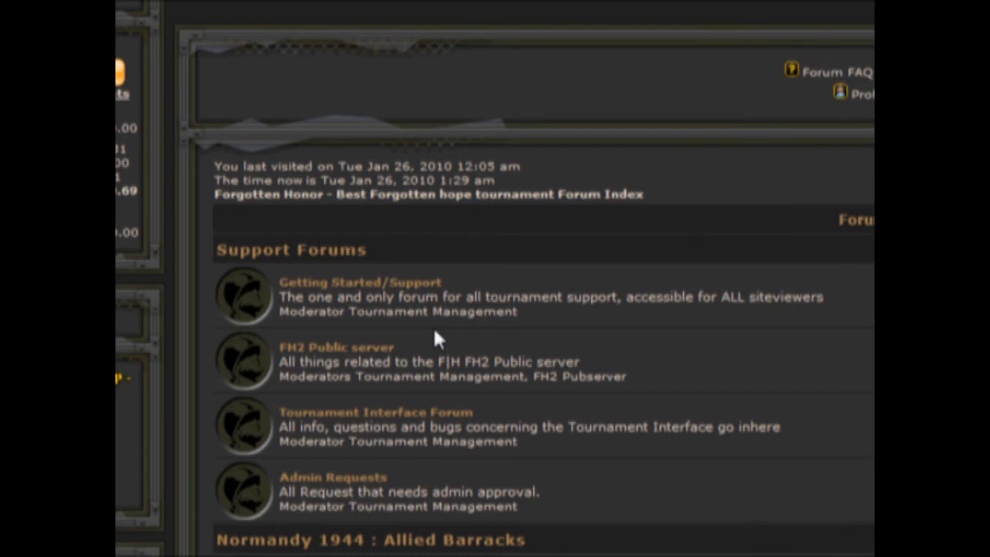
Open the Getting Started/Support forum and scroll through its topics
click(361, 281)
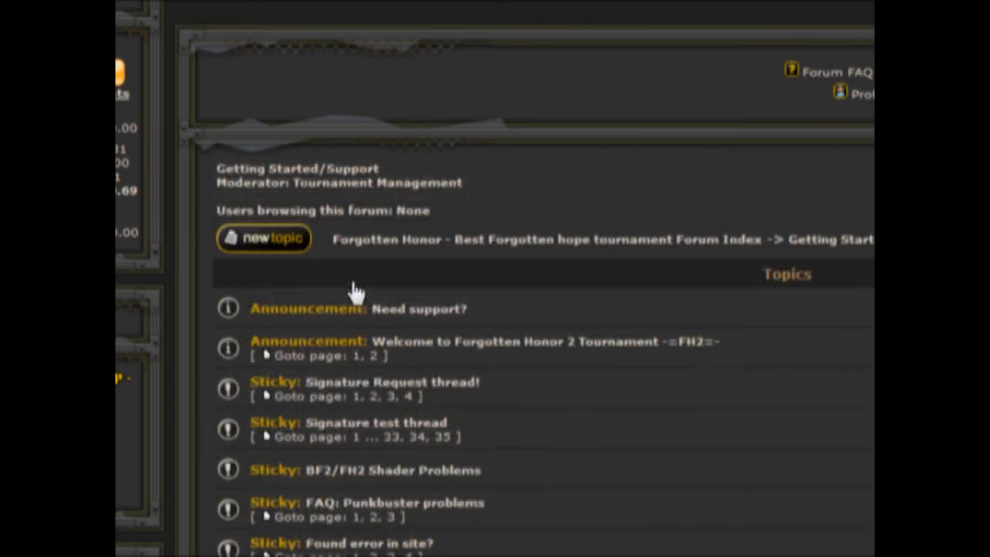
scroll(down, 3)
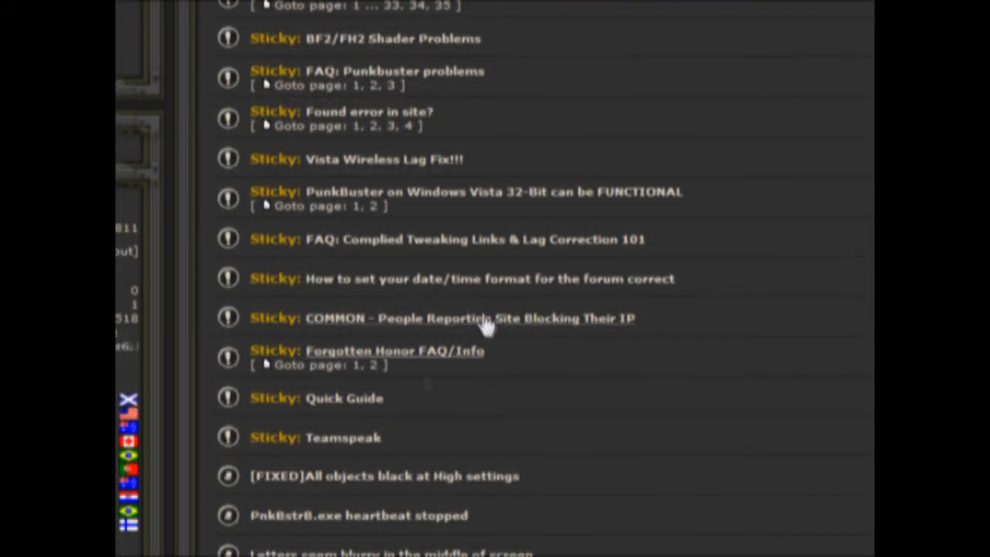